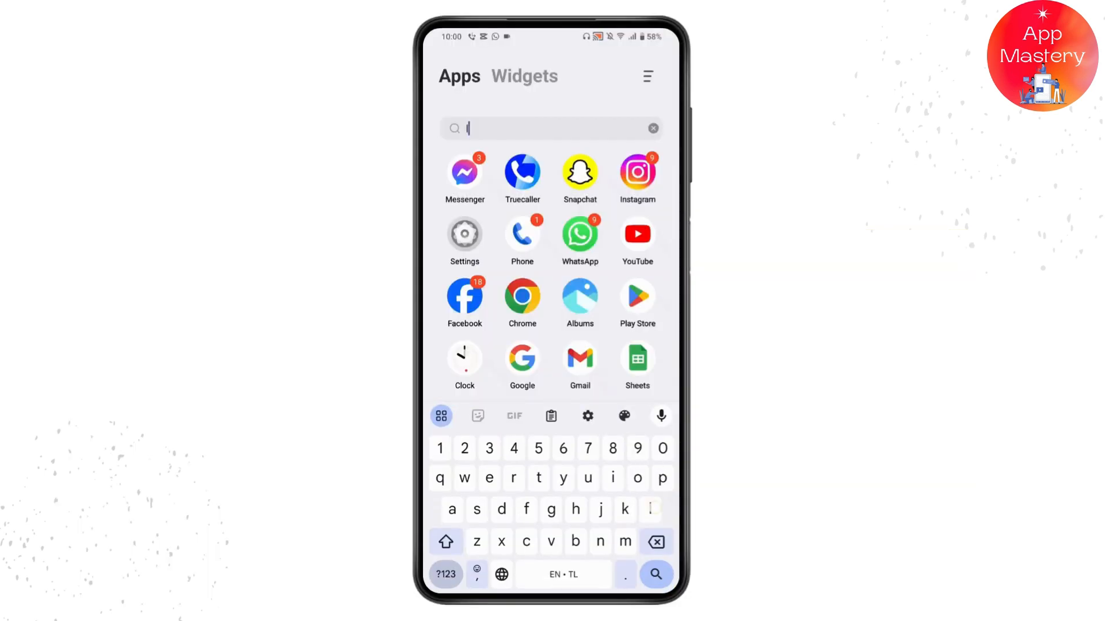
Step: Launch Facebook Lite from the app drawer to reach its news feed
click(464, 295)
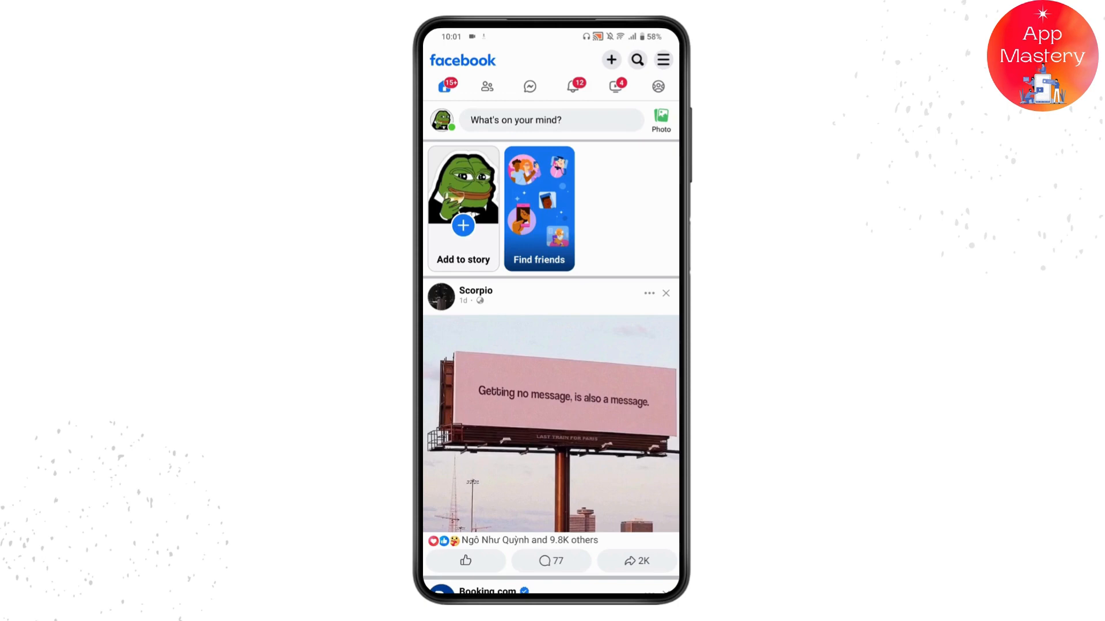
Step: Start a photo post, grant storage access, and attach the desk photo from the gallery
click(659, 120)
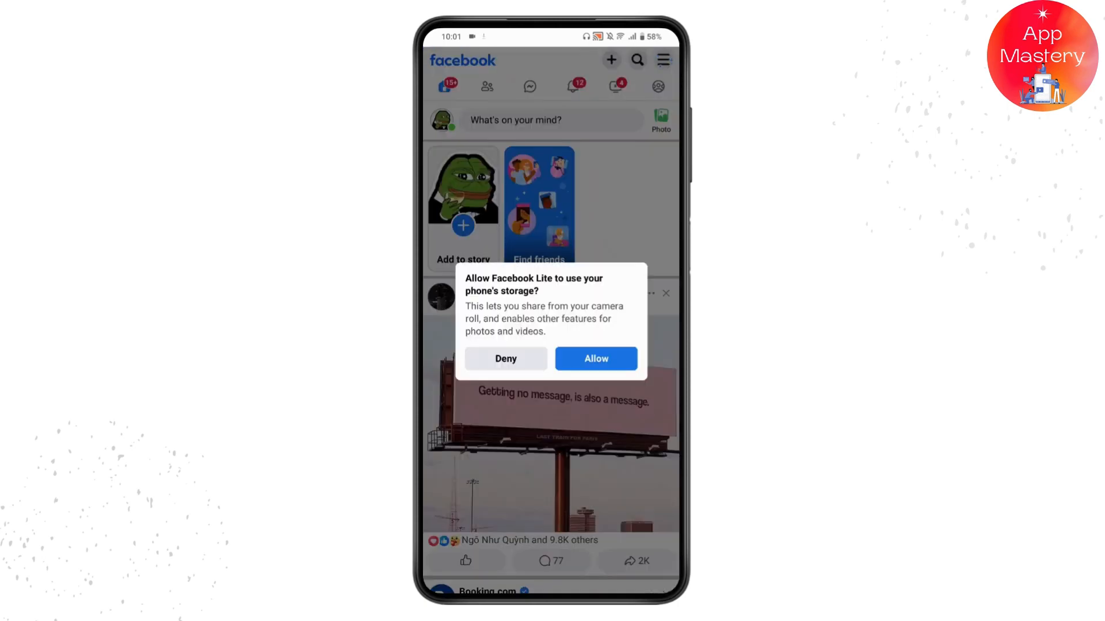
click(595, 359)
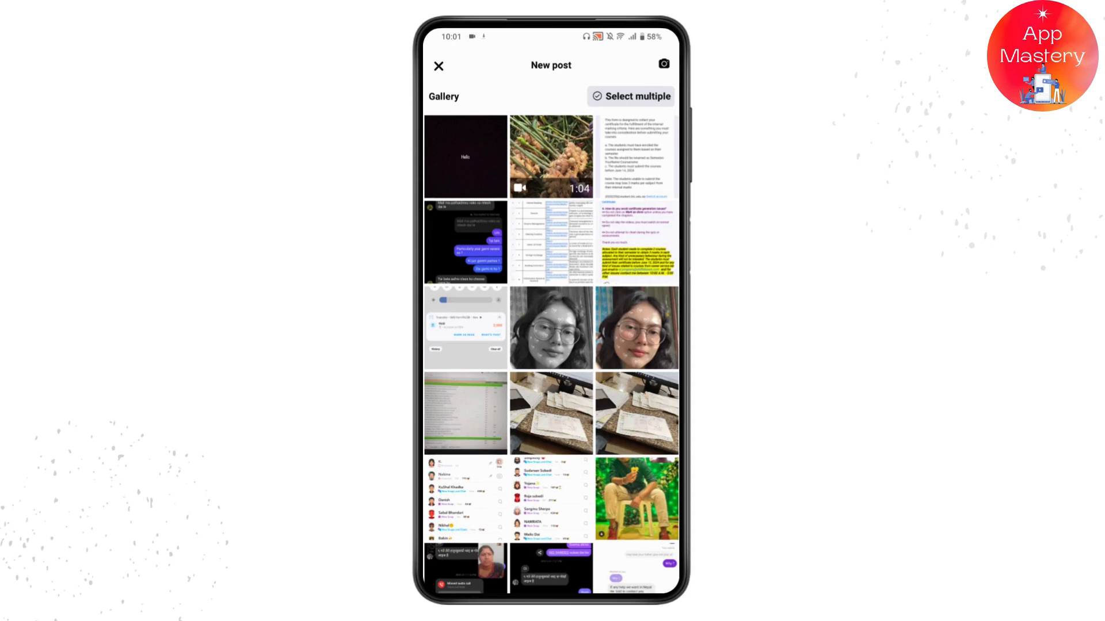
click(551, 413)
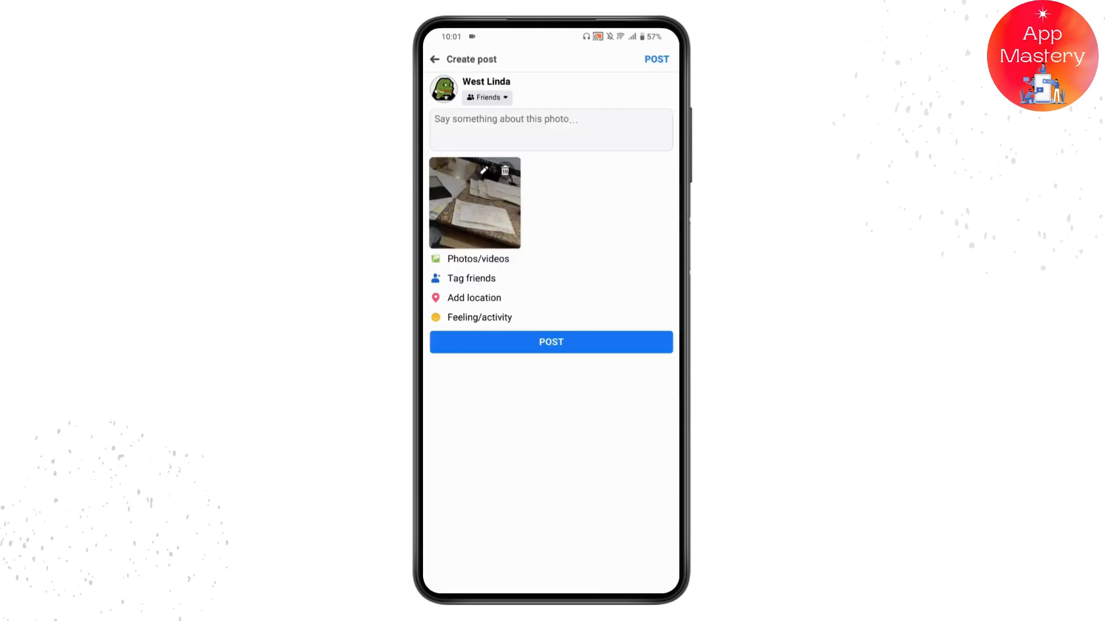
Step: Caption the desk photo 'Hiiii' and publish the post to the top of the feed
click(550, 130)
text(H)
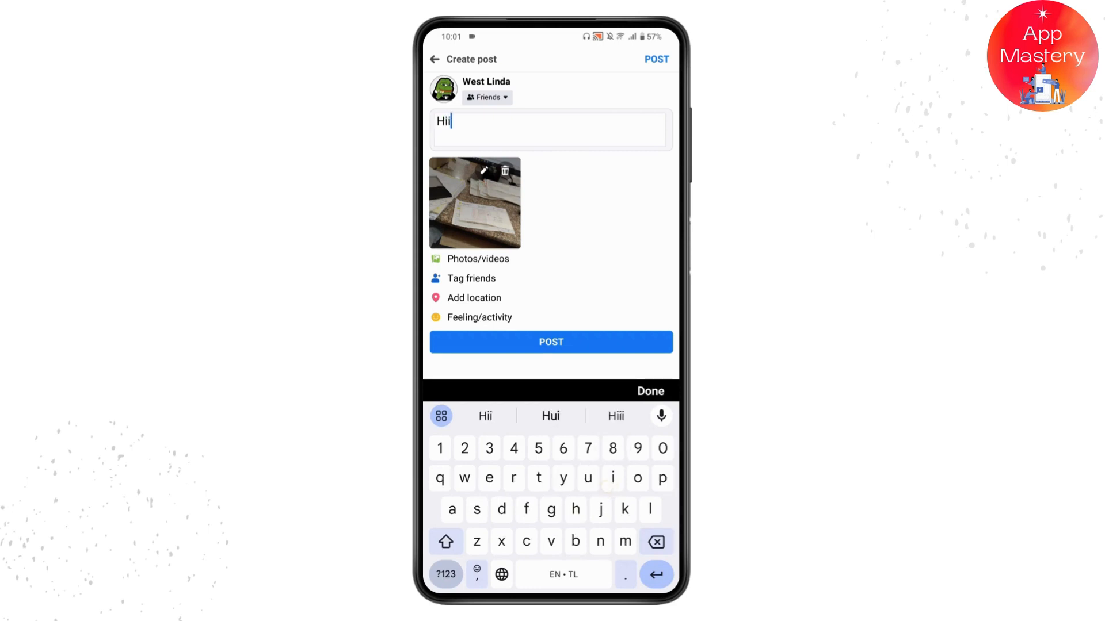
text(ii)
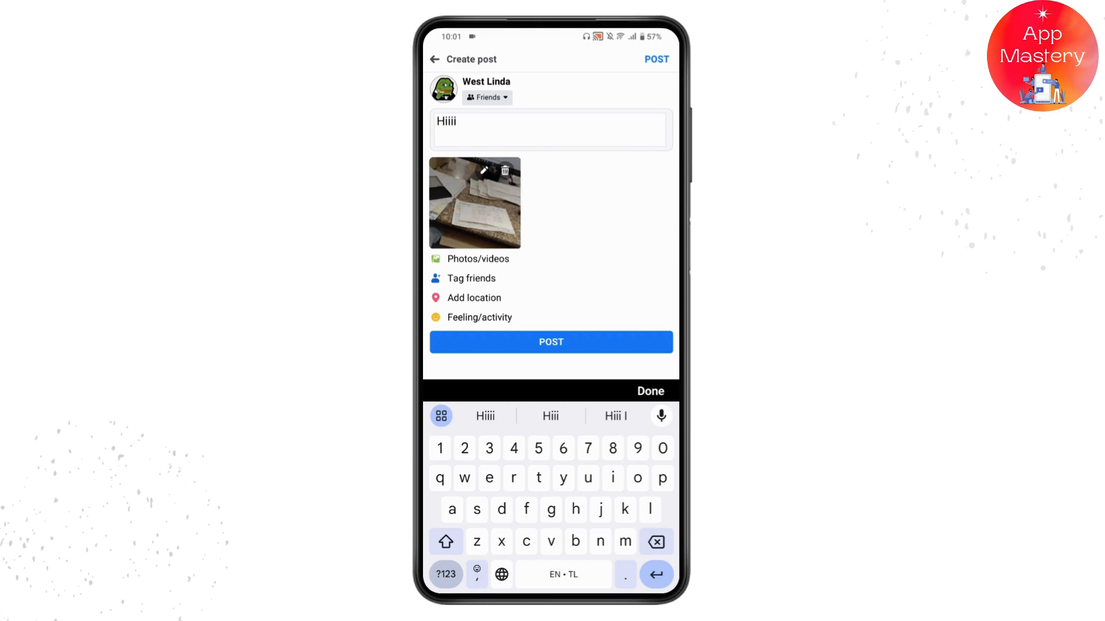
click(649, 391)
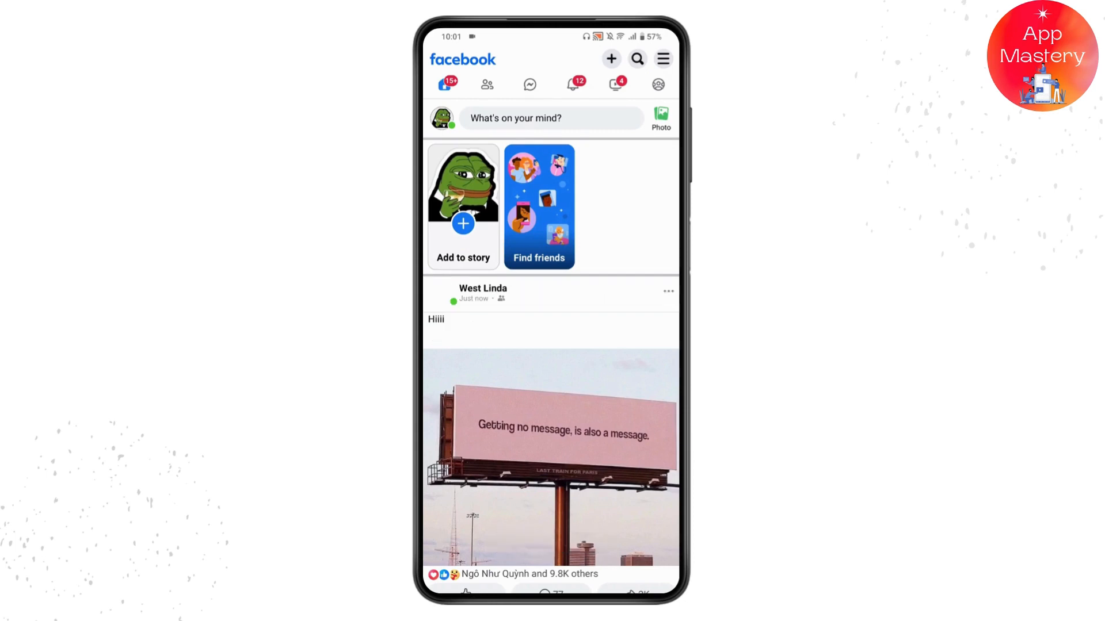
scroll(down, 3)
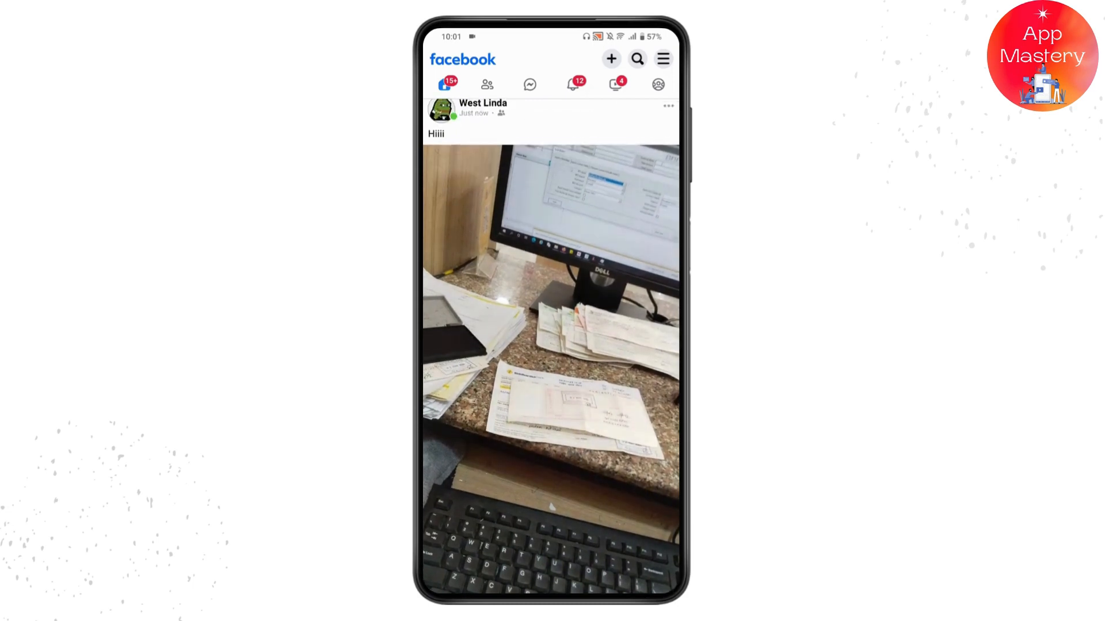
scroll(down, 3)
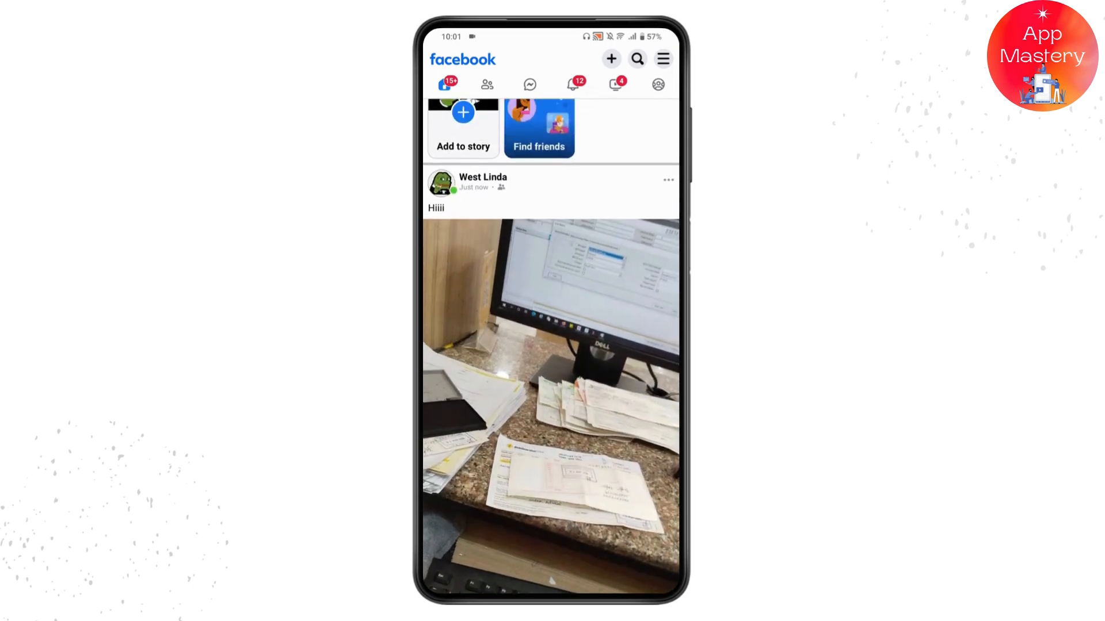